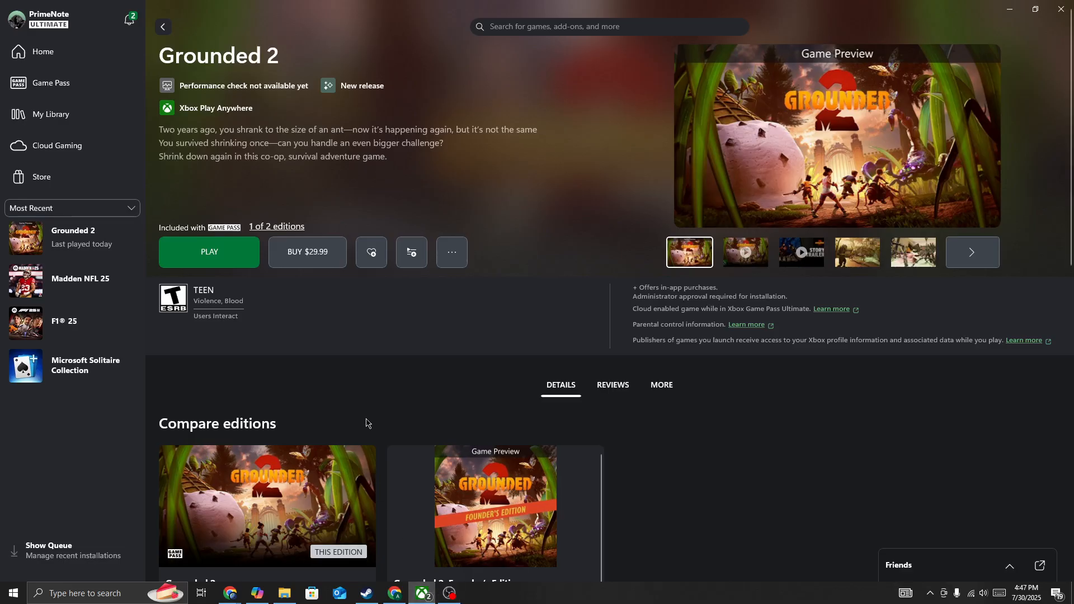
pyautogui.moveTo(368, 418)
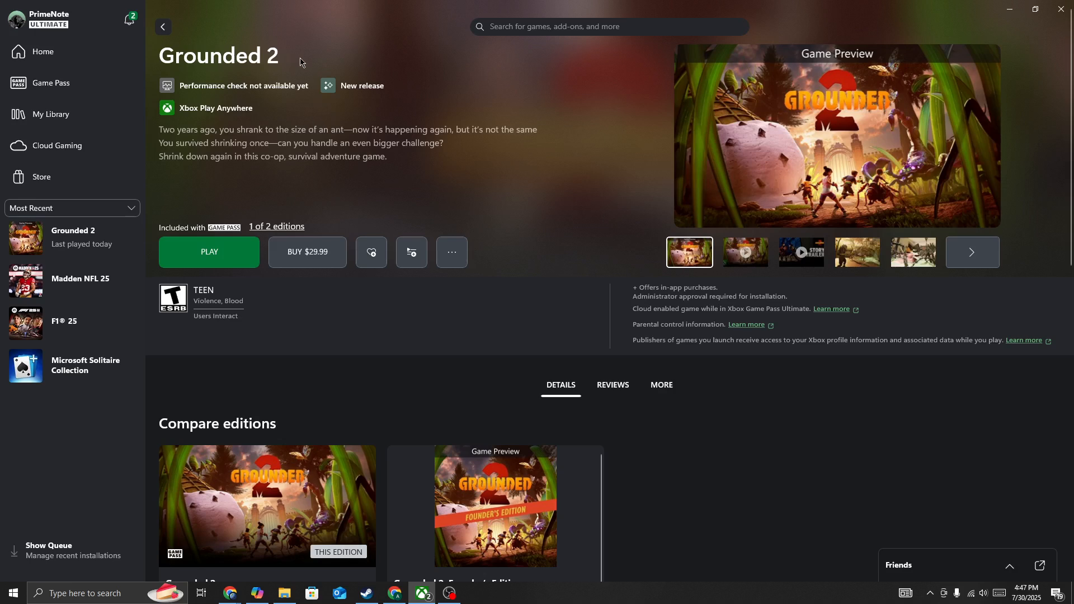
pyautogui.moveTo(462, 157)
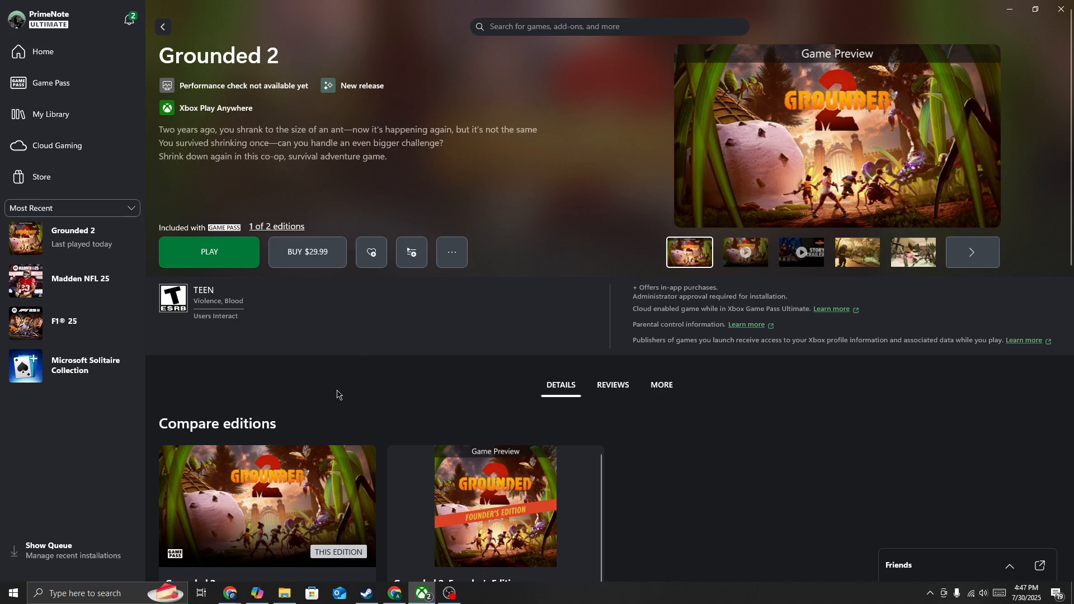
# Step: Launch Task Manager from the Start button's power user menu over the Grounded 2 page
pyautogui.click(11, 592)
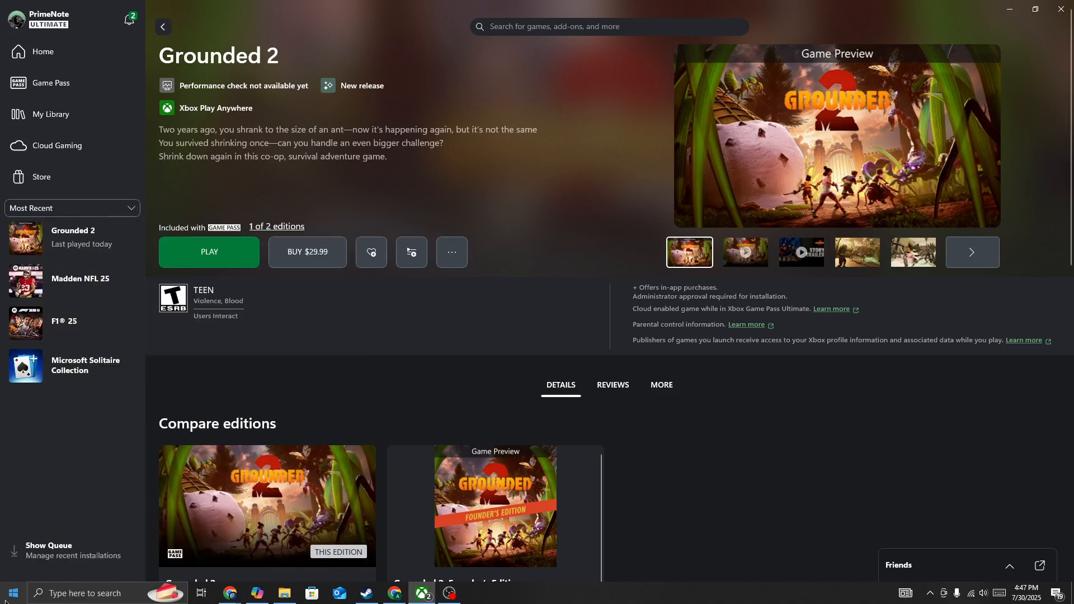
pyautogui.rightClick(12, 592)
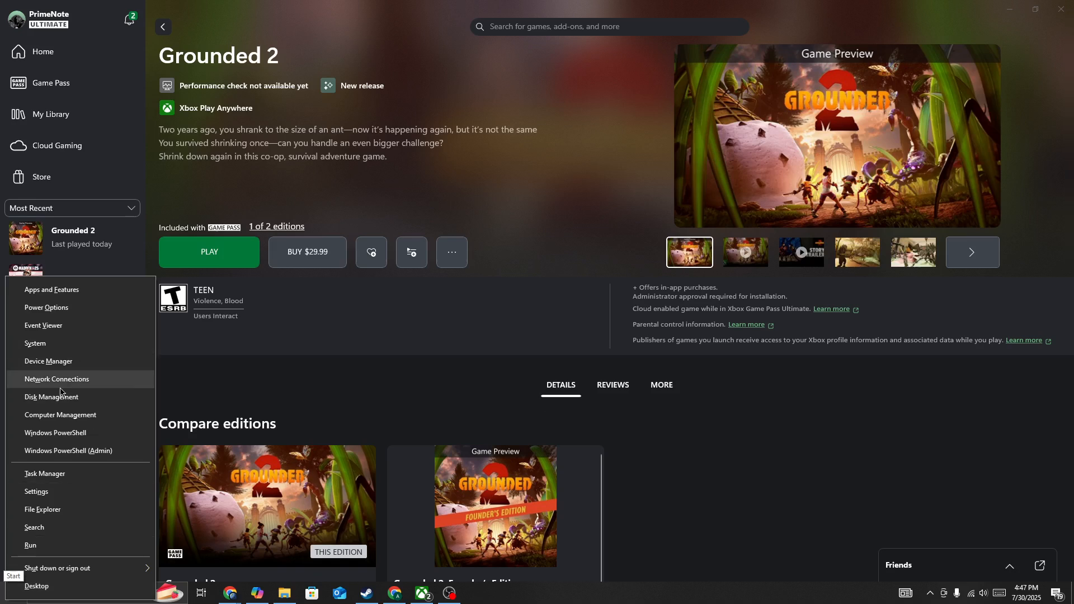
pyautogui.moveTo(50, 473)
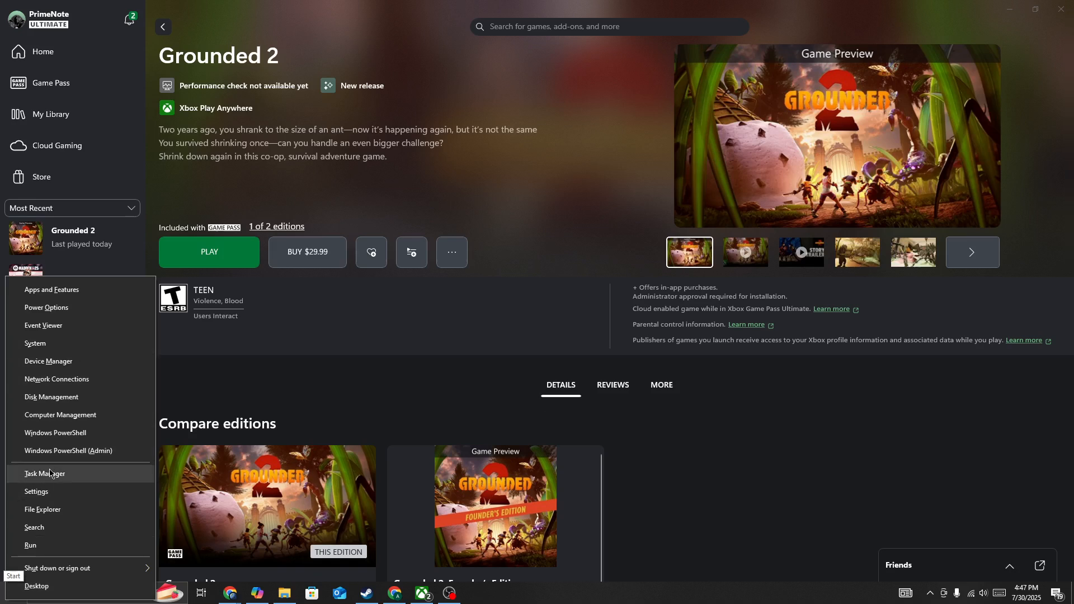
pyautogui.click(45, 474)
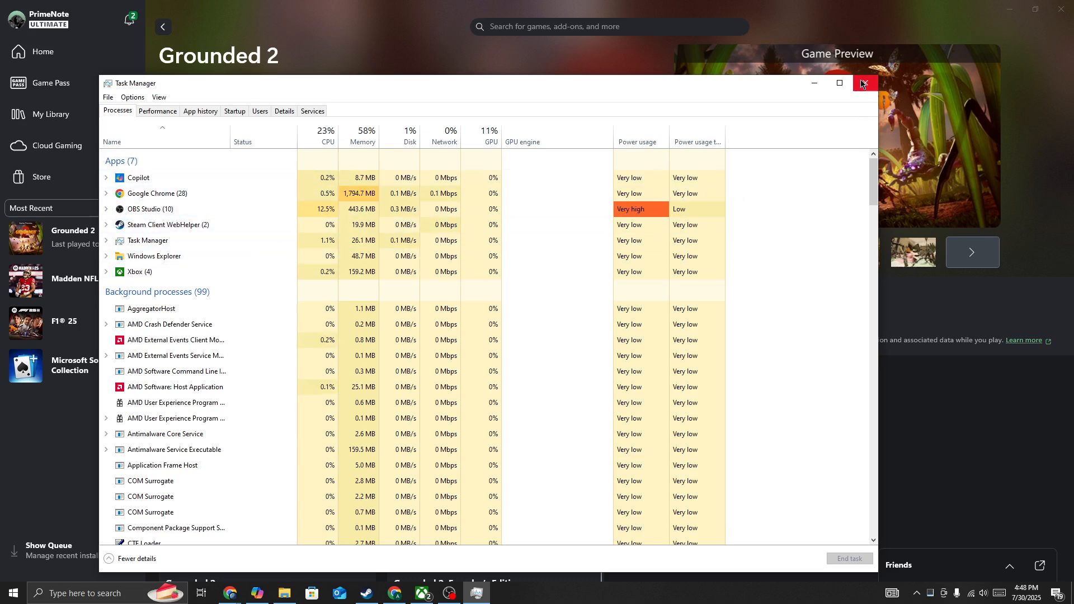
# Step: Close Task Manager after reviewing its Processes list, revealing the Grounded 2 page again
pyautogui.click(863, 83)
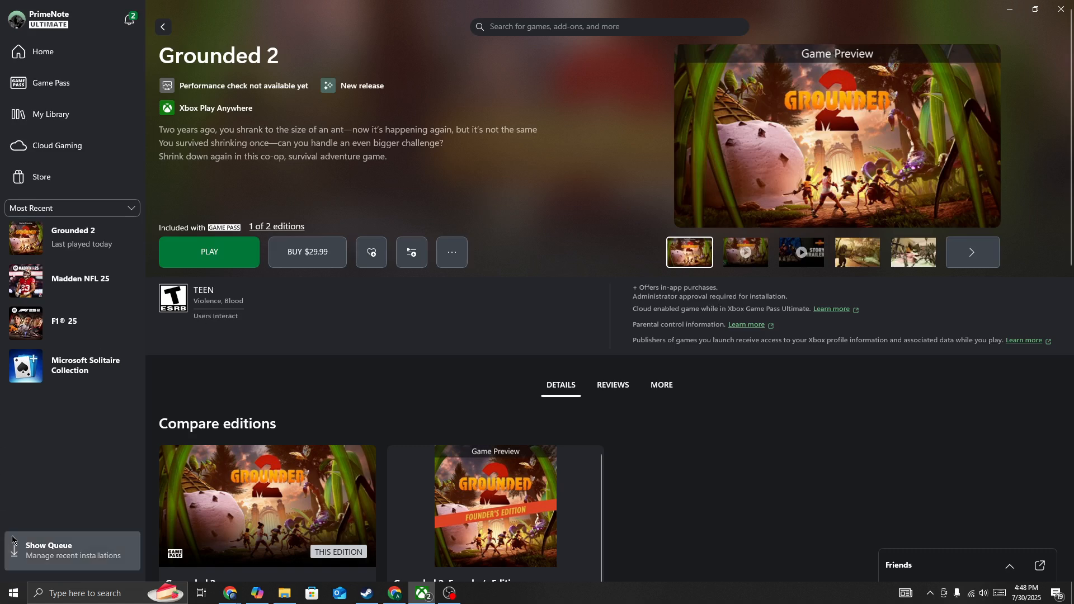
pyautogui.moveTo(305, 381)
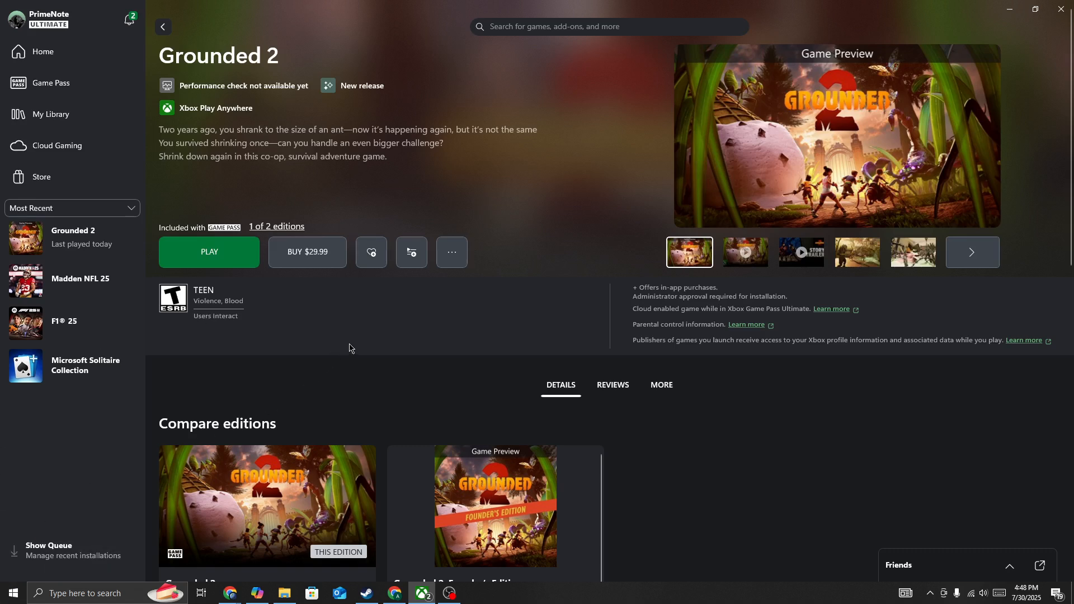
pyautogui.moveTo(431, 278)
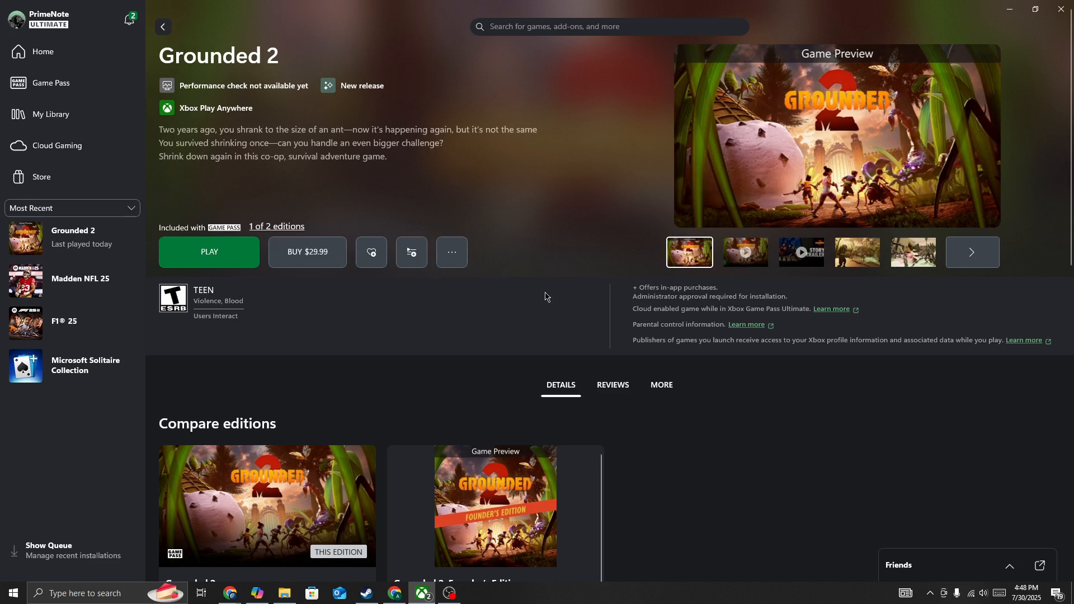
pyautogui.moveTo(515, 274)
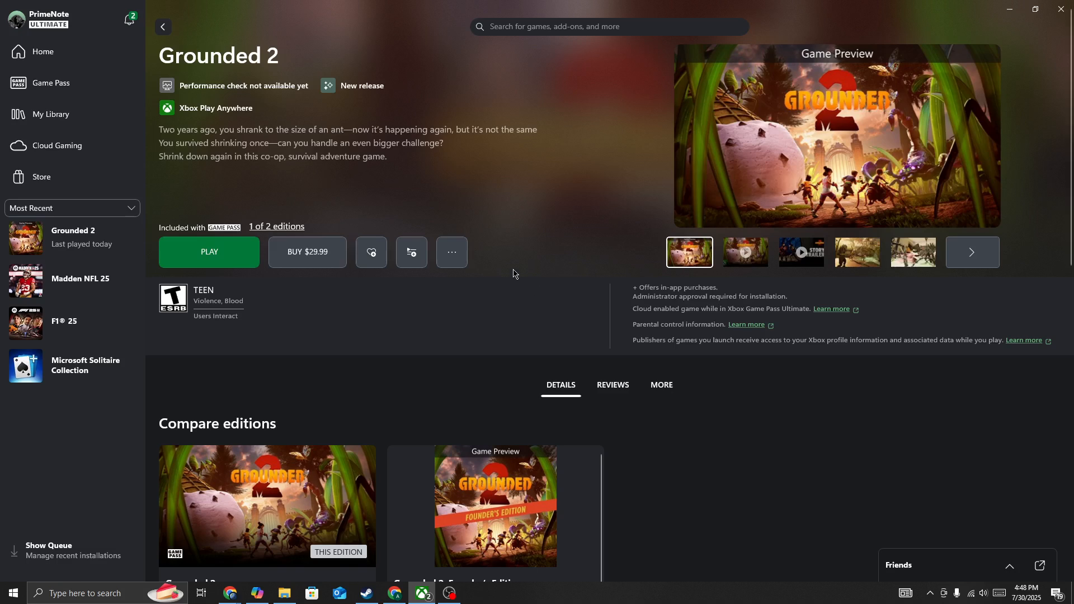
pyautogui.moveTo(930, 549)
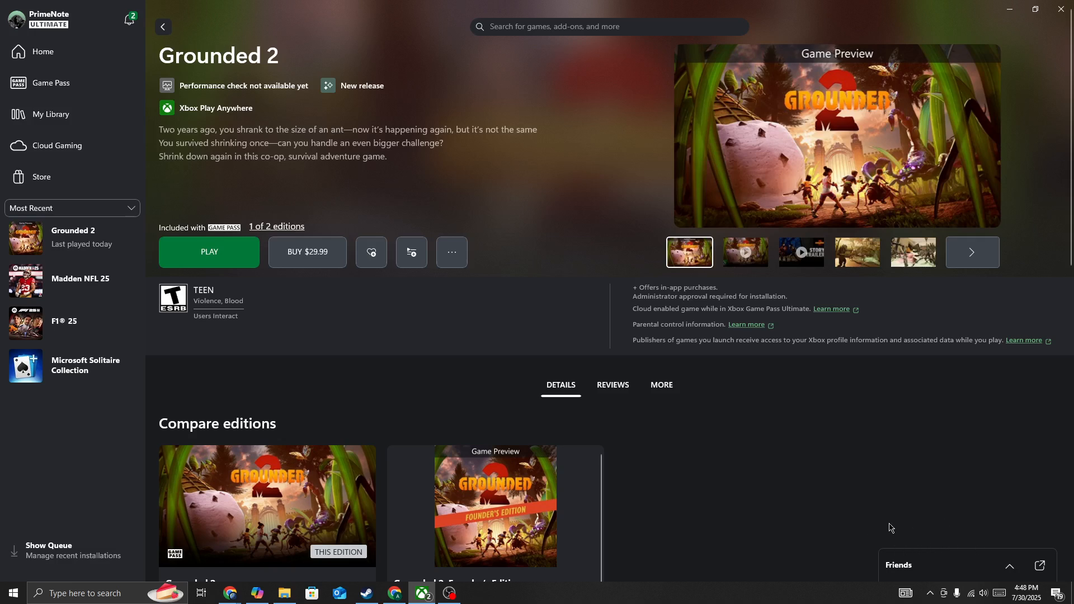
pyautogui.moveTo(920, 528)
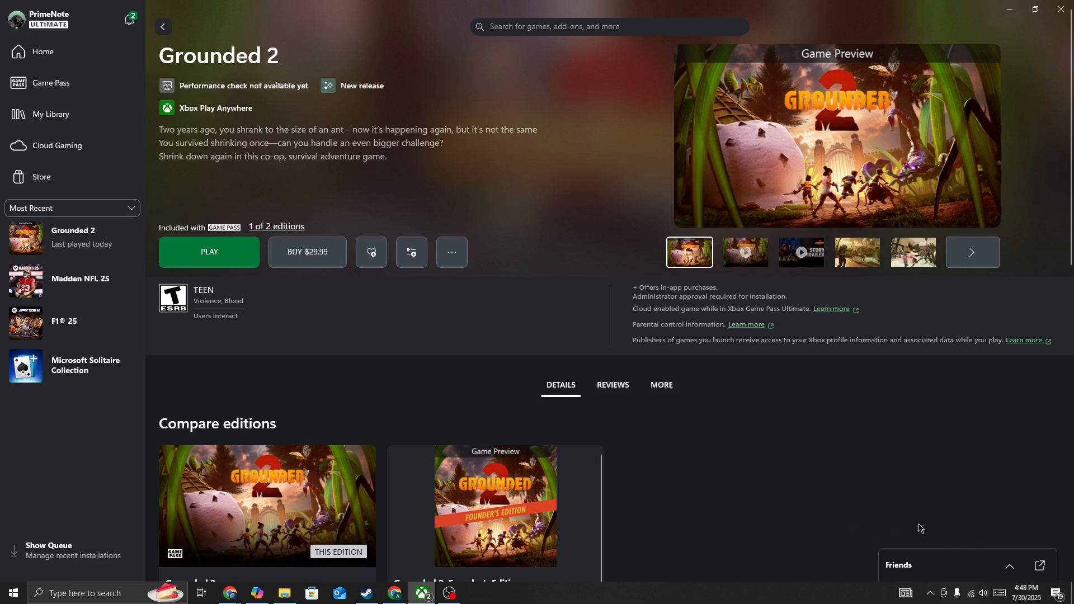
pyautogui.moveTo(897, 533)
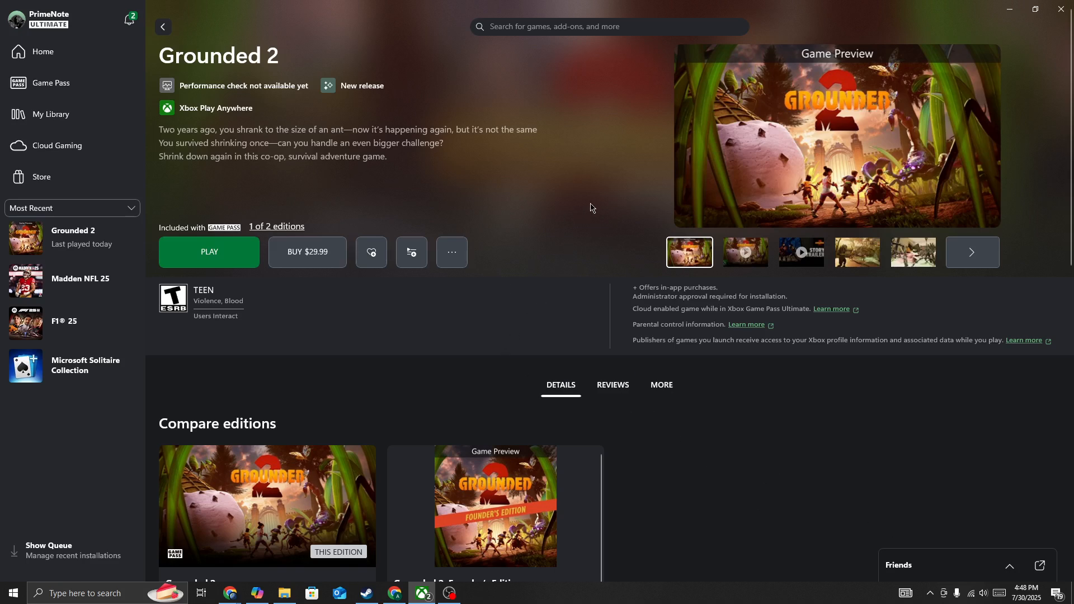
pyautogui.moveTo(505, 354)
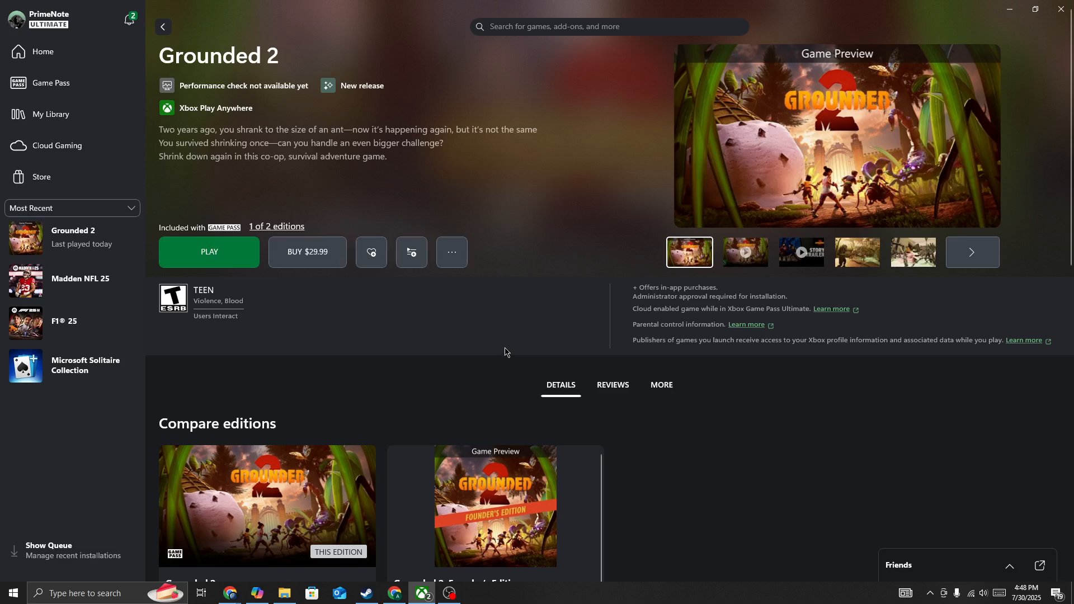
pyautogui.moveTo(424, 551)
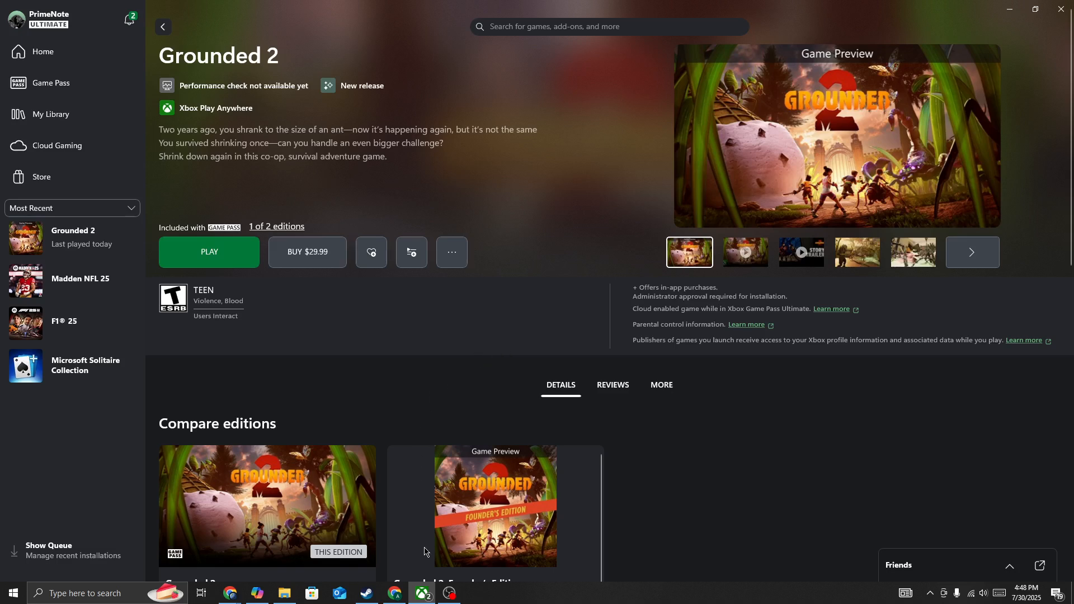